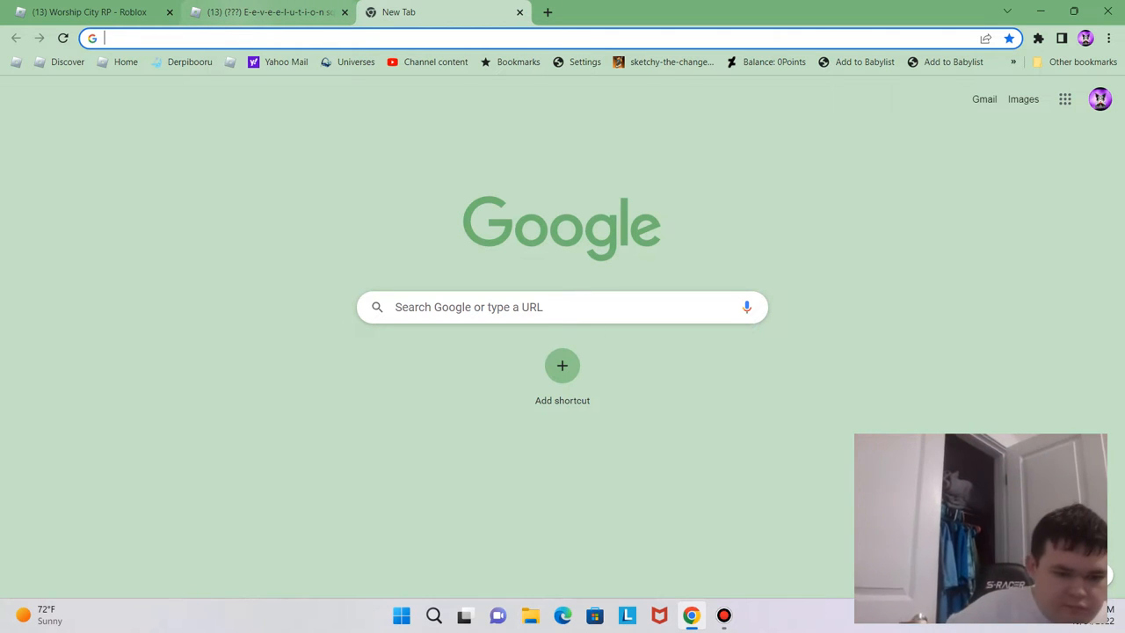
pyautogui.moveTo(264, 13)
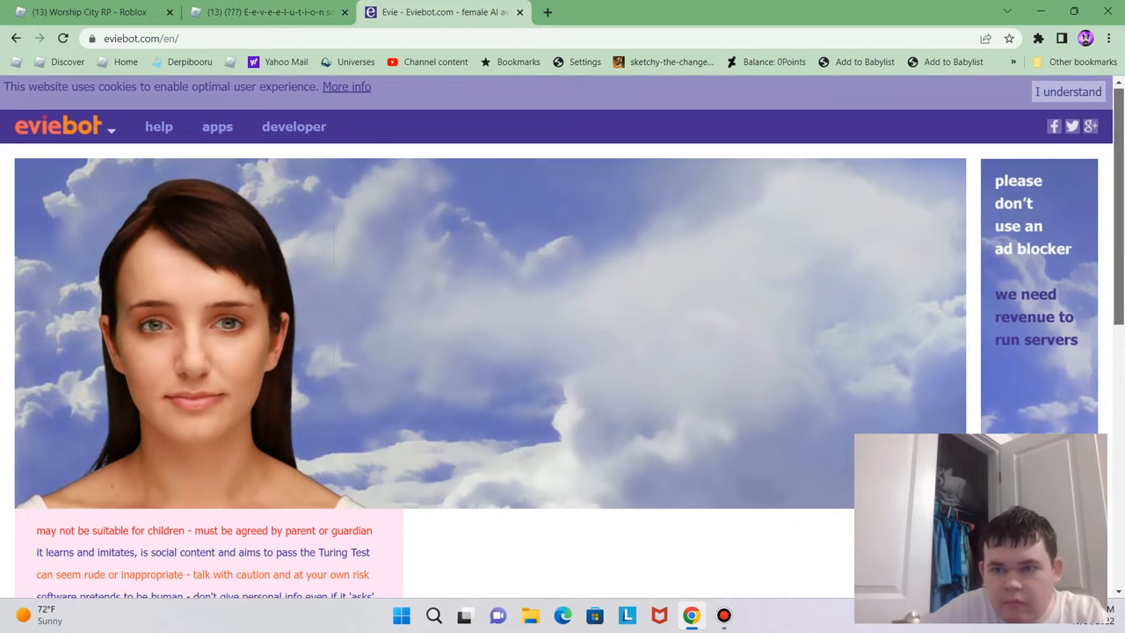
# Accept Eviebot's usage terms and start voice input, prompting a microphone permission request
pyautogui.scroll(-3)
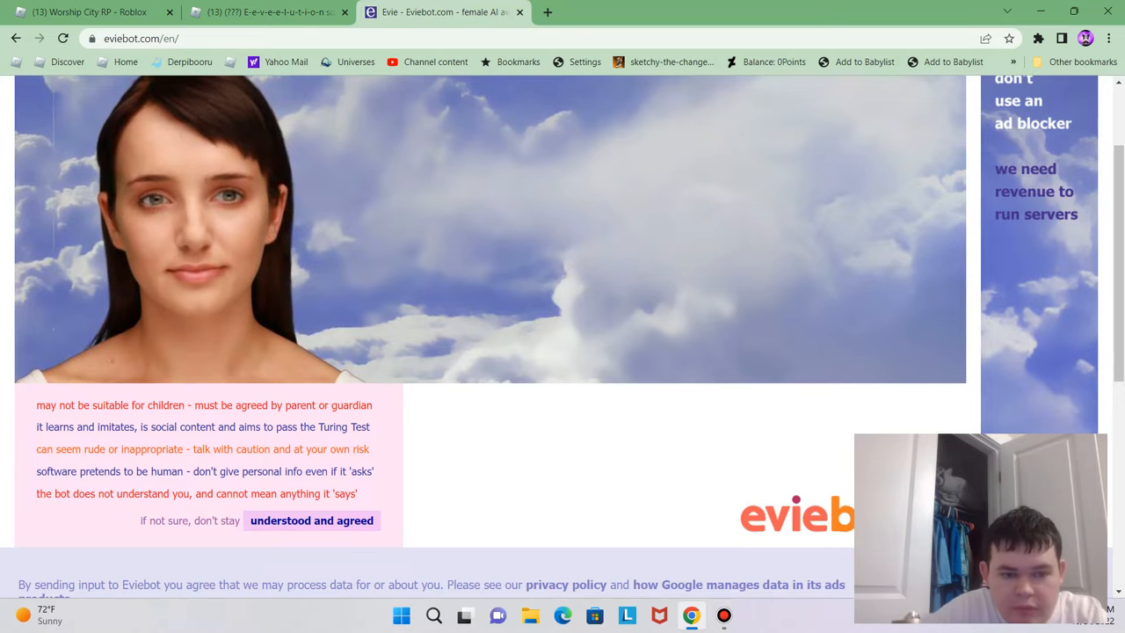
pyautogui.click(312, 521)
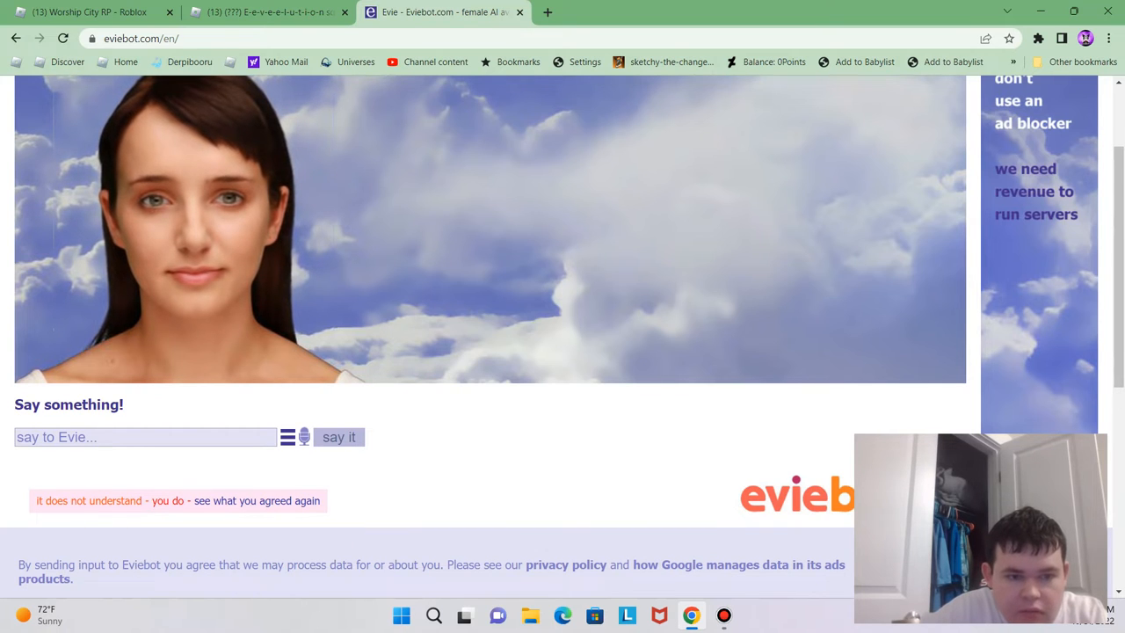
pyautogui.moveTo(302, 436)
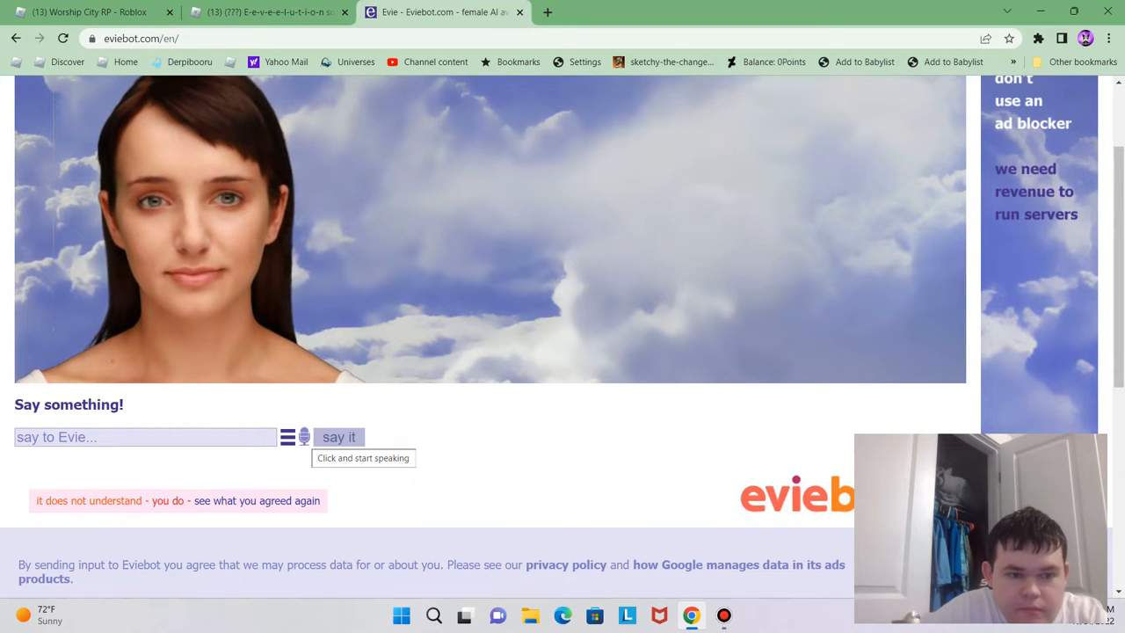
pyautogui.click(303, 436)
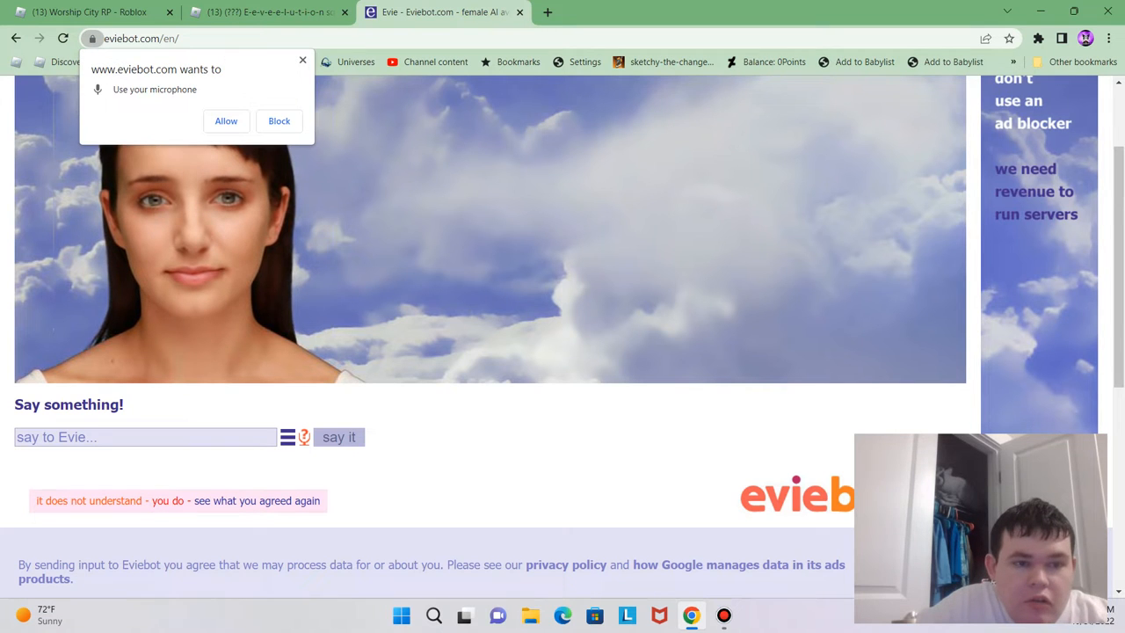
pyautogui.click(225, 119)
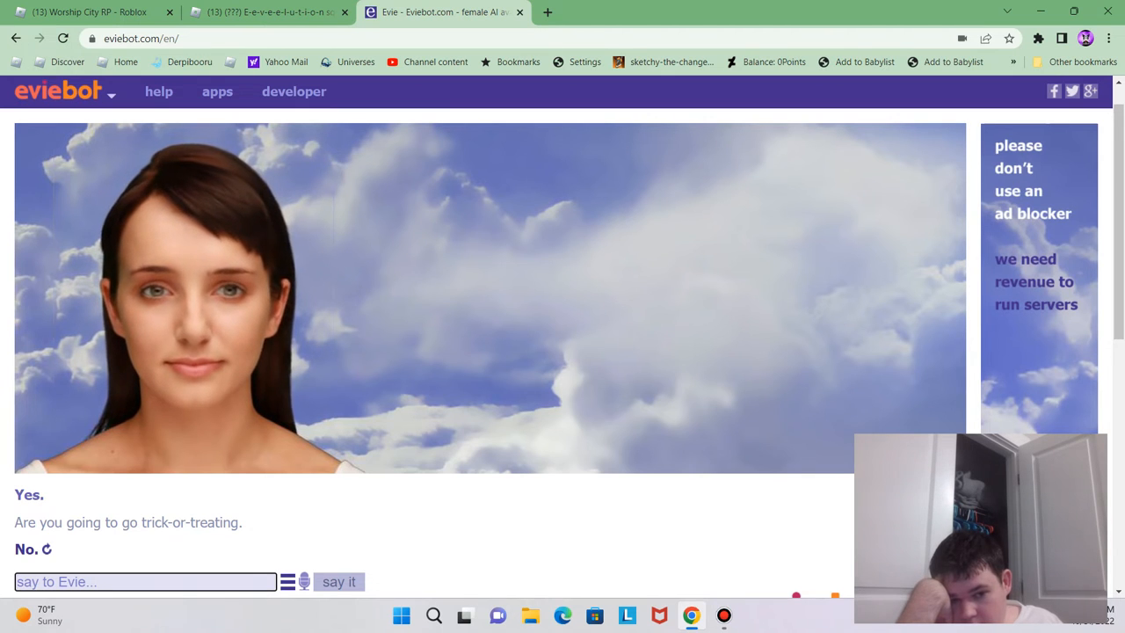
# Start voice input to answer Evie's trick-or-treating question with a spoken 'No'
pyautogui.click(302, 580)
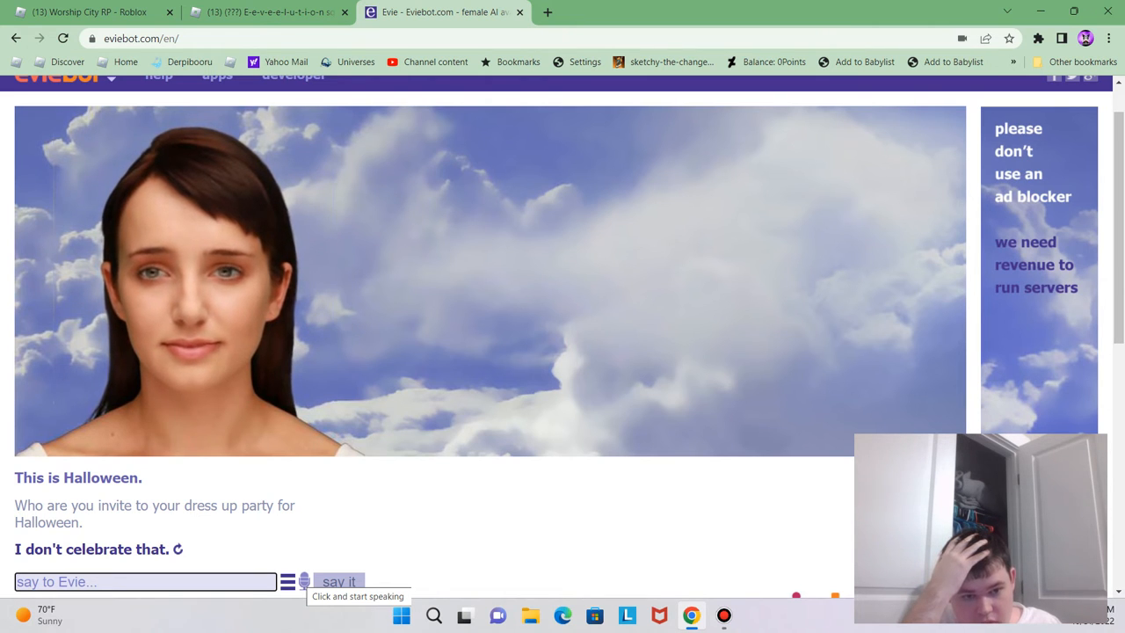
# Start voice input to tell Evie 'I don't celebrate that' about the dress-up party
pyautogui.click(302, 580)
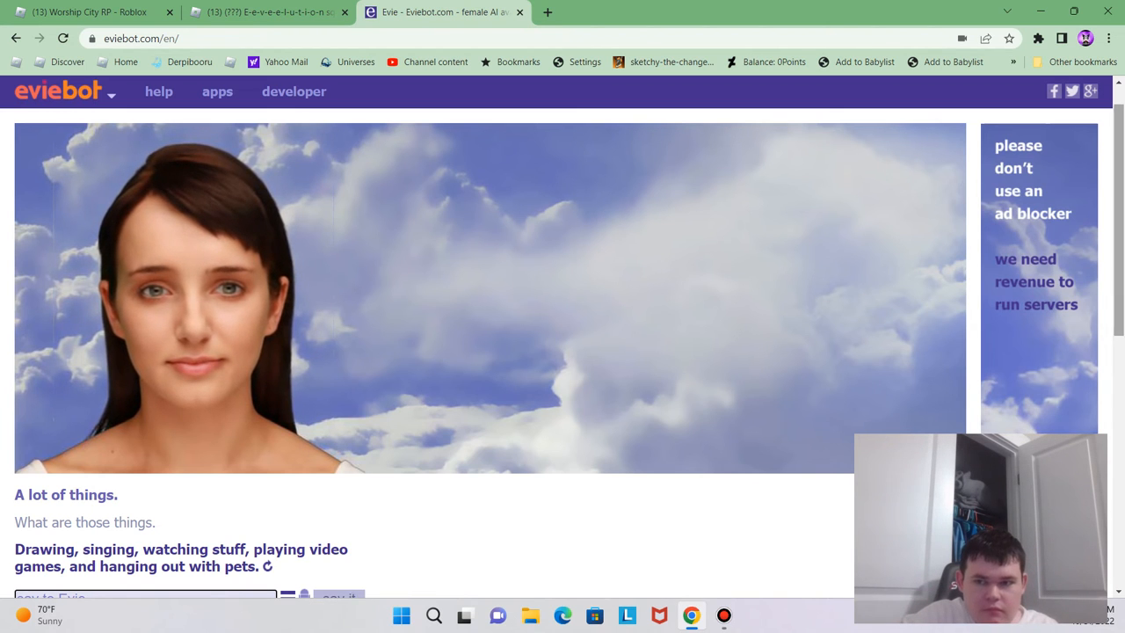
pyautogui.scroll(-3)
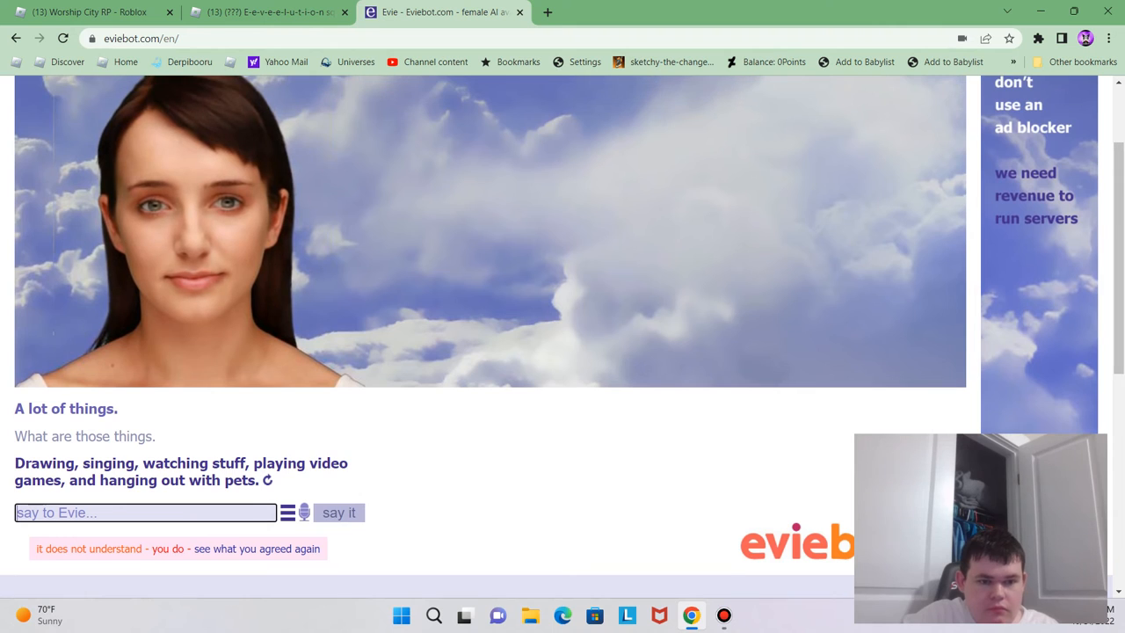
pyautogui.moveTo(302, 513)
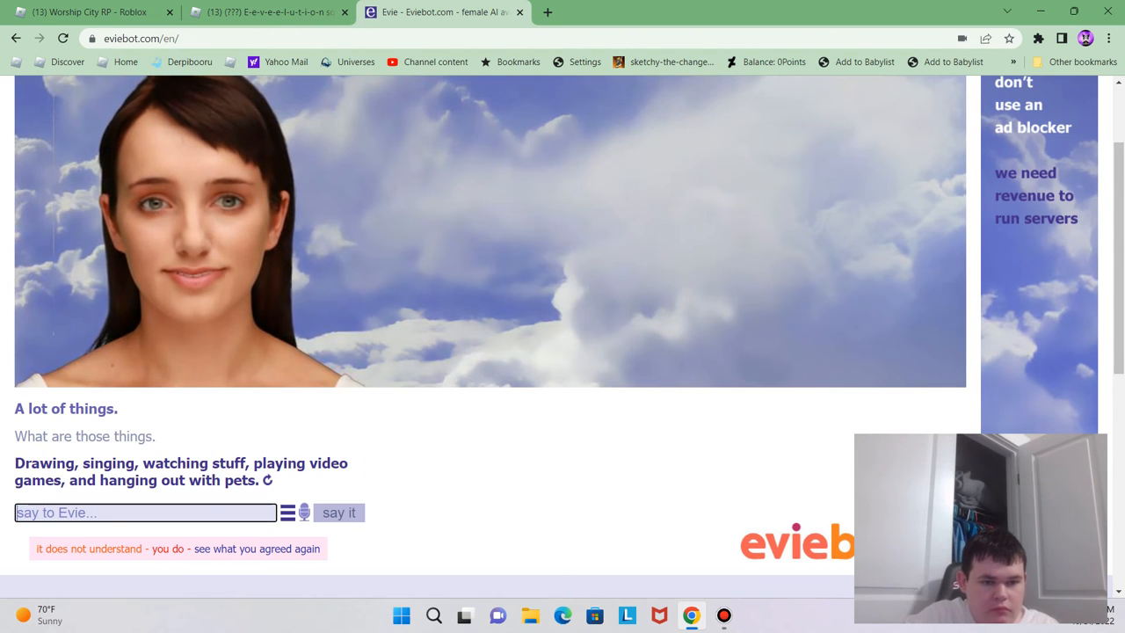
pyautogui.moveTo(304, 513)
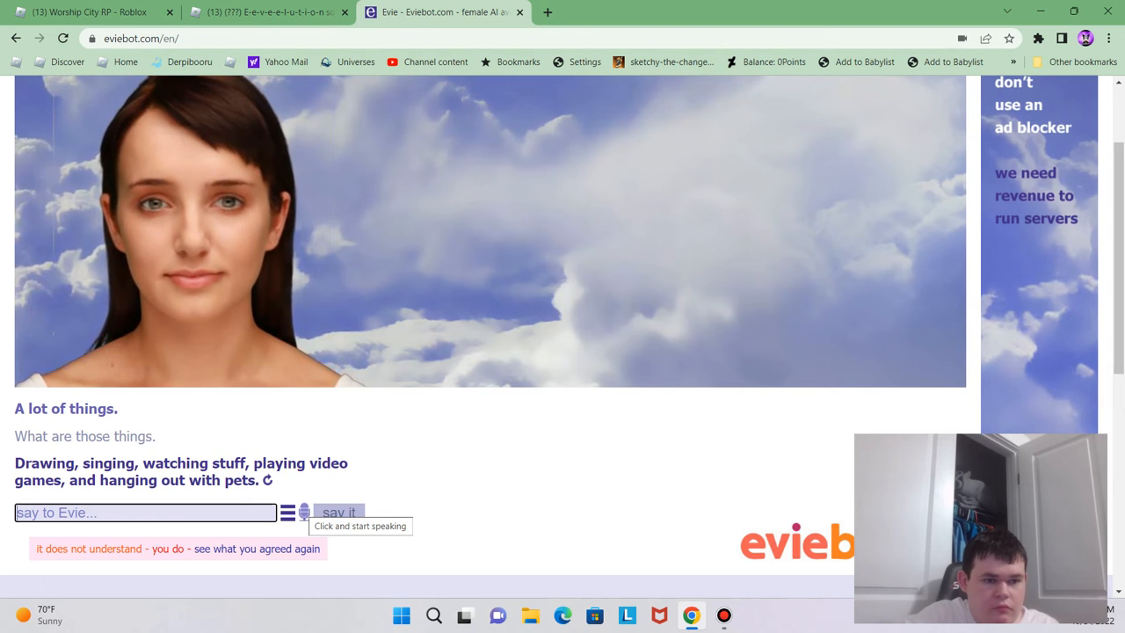
# Start voice input to ask Evie 'Do you know any scary stories'
pyautogui.click(304, 513)
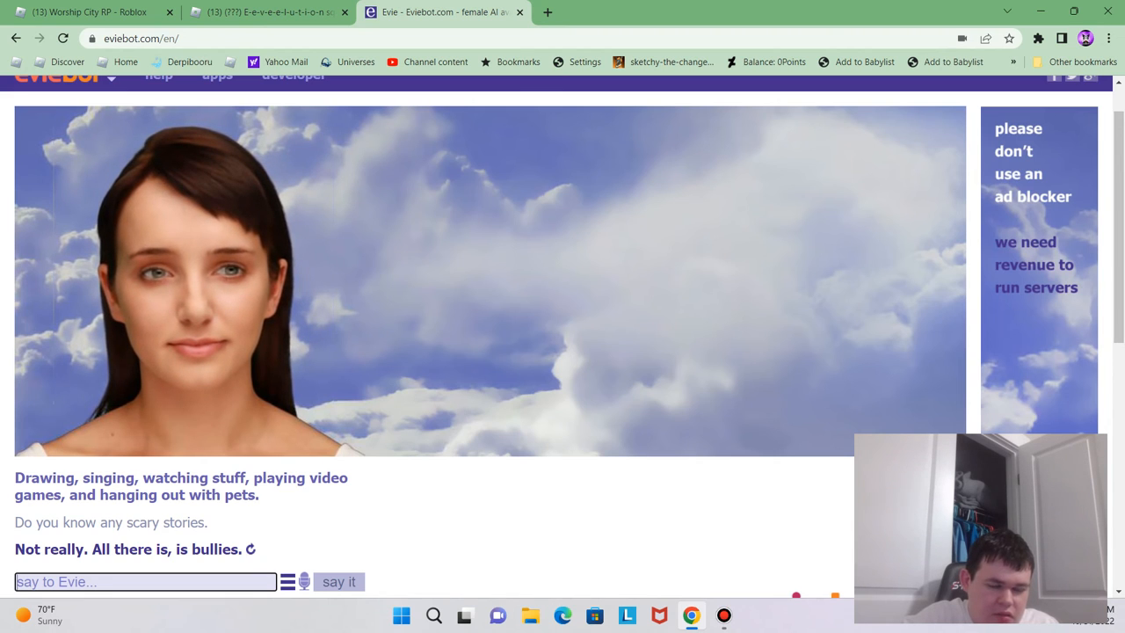
pyautogui.moveTo(304, 582)
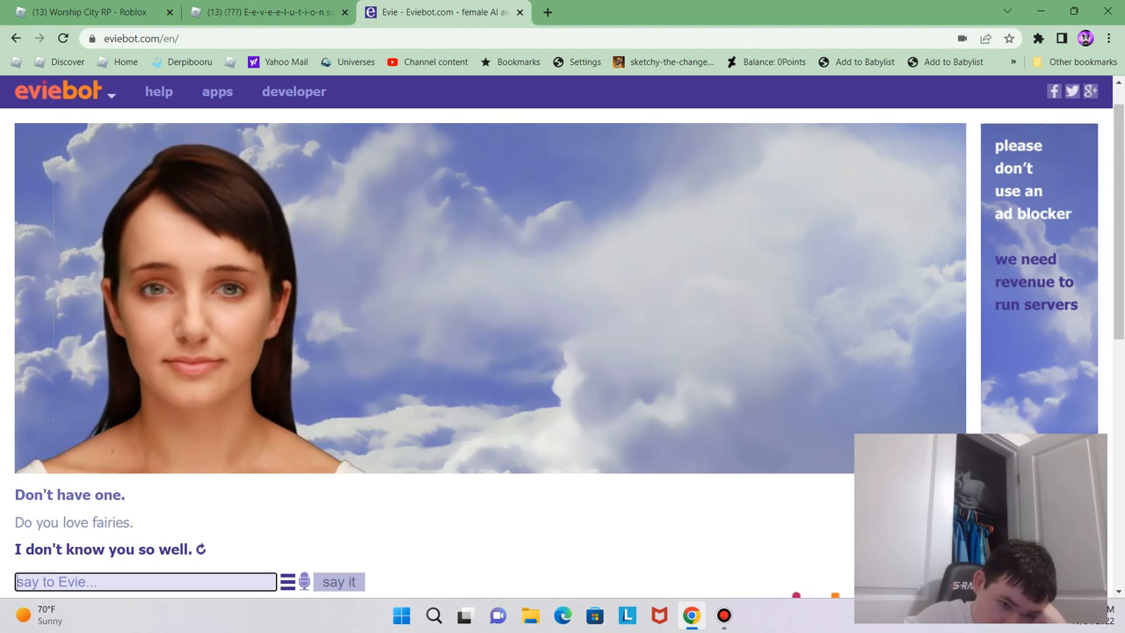
pyautogui.moveTo(305, 580)
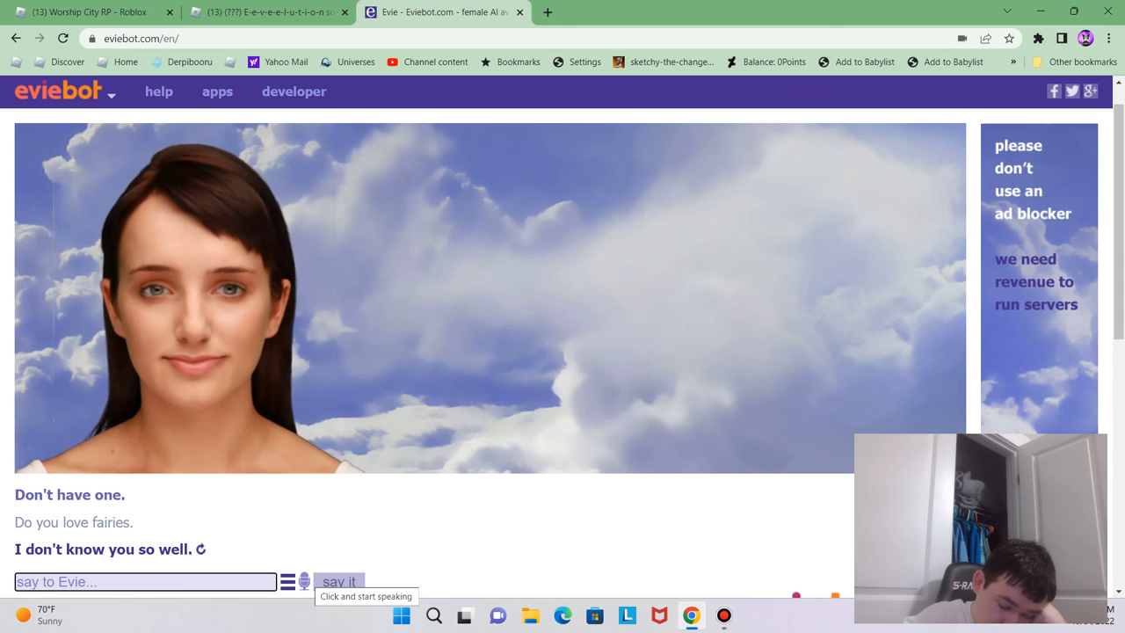